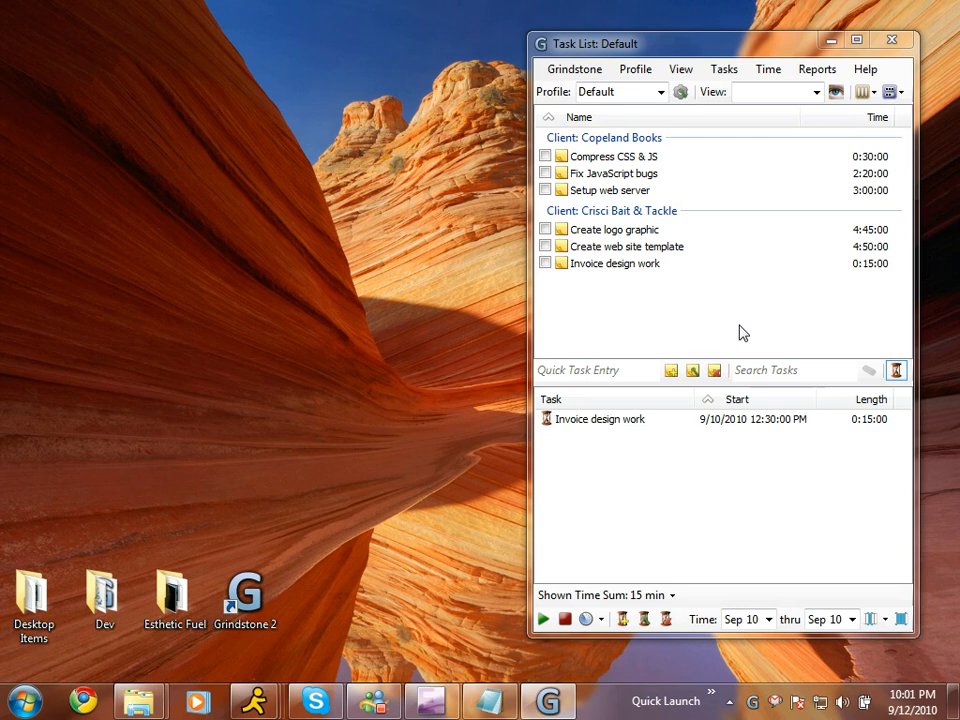
mouse_move(762, 296)
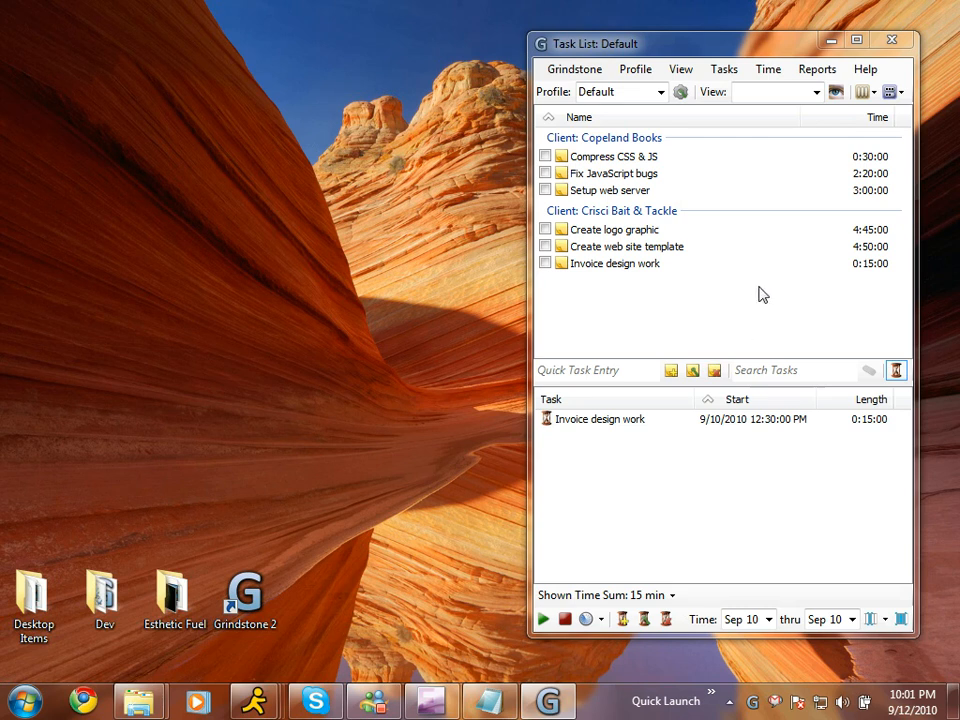
Show the Reports menu for the task list
click(816, 68)
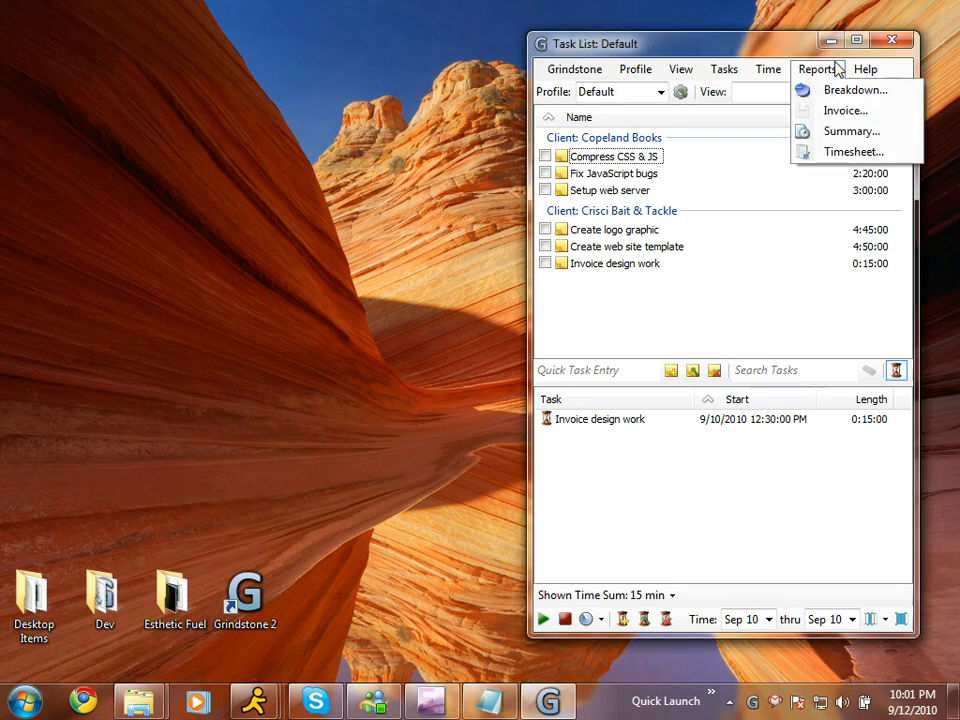
mouse_move(854, 152)
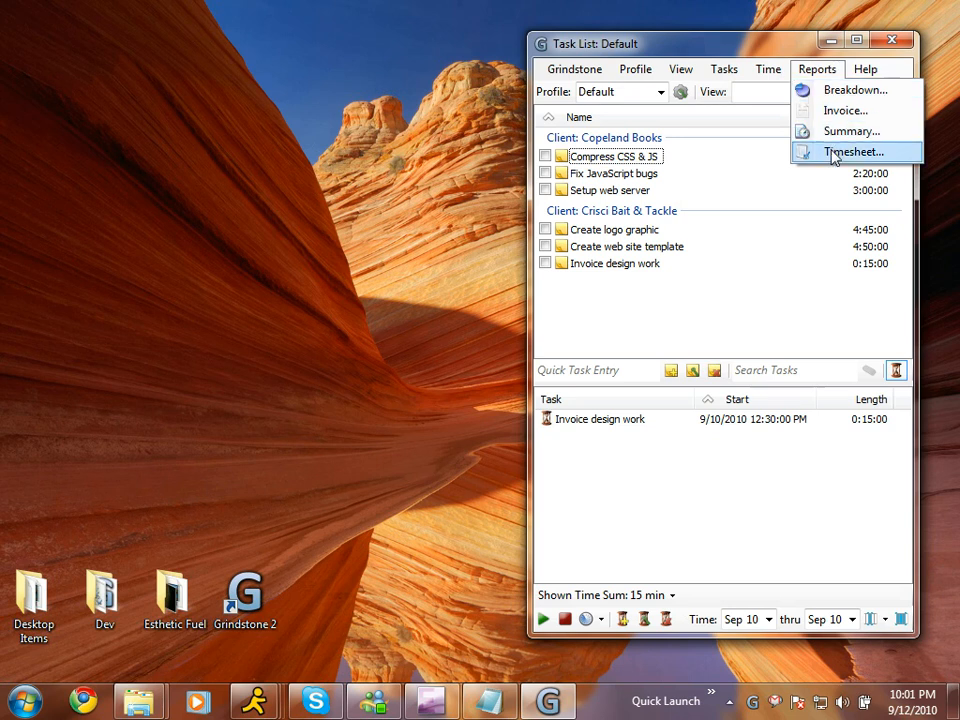
Launch the Timesheet report from the Reports menu
click(852, 152)
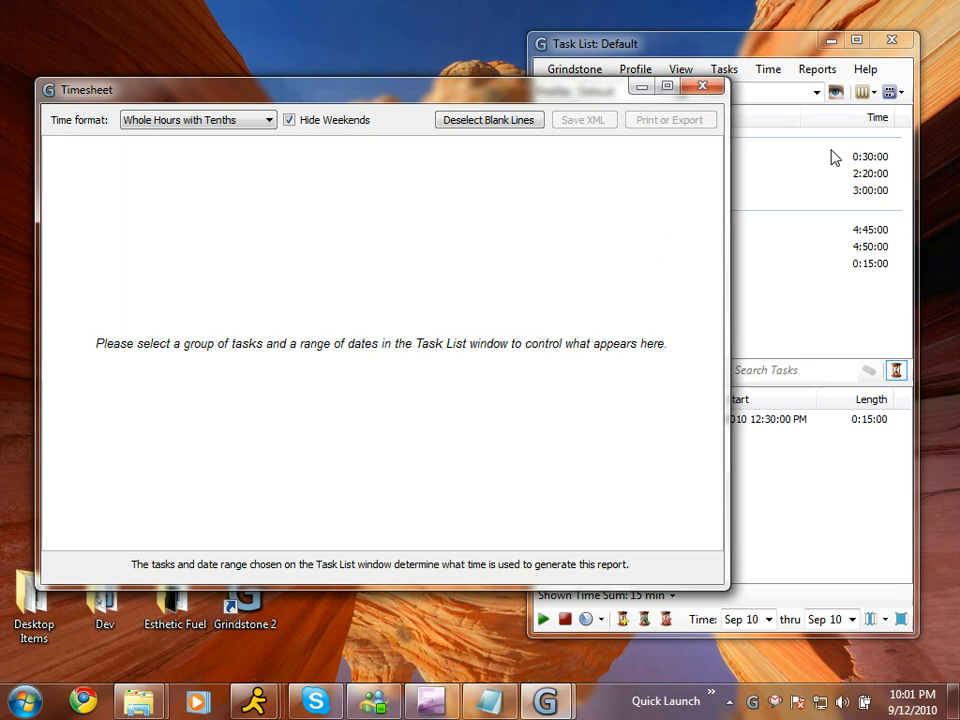
mouse_move(838, 314)
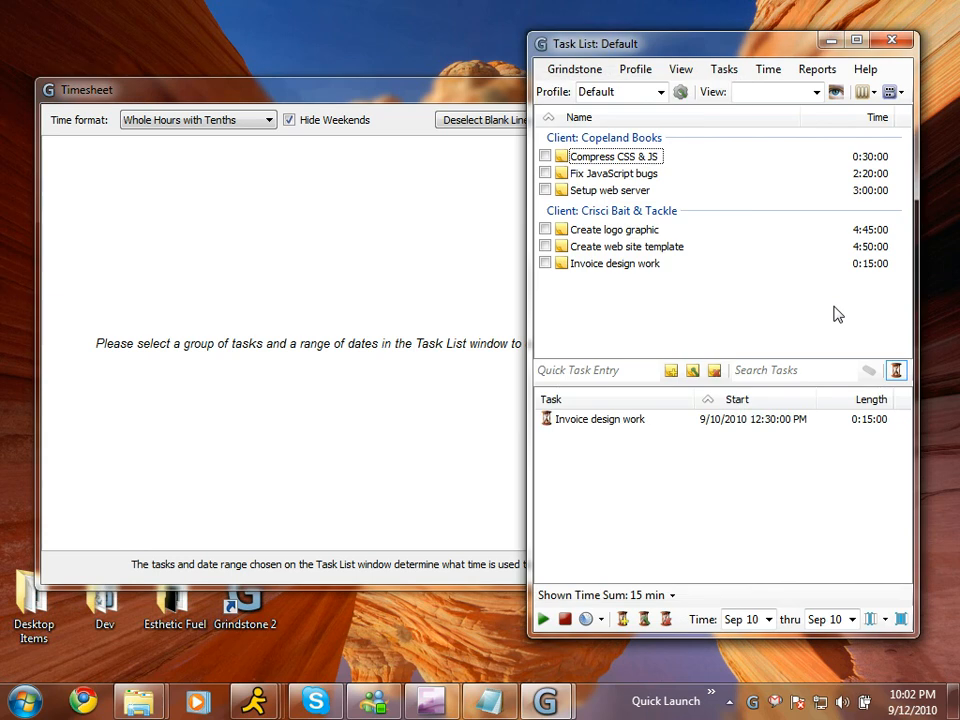
mouse_move(788, 300)
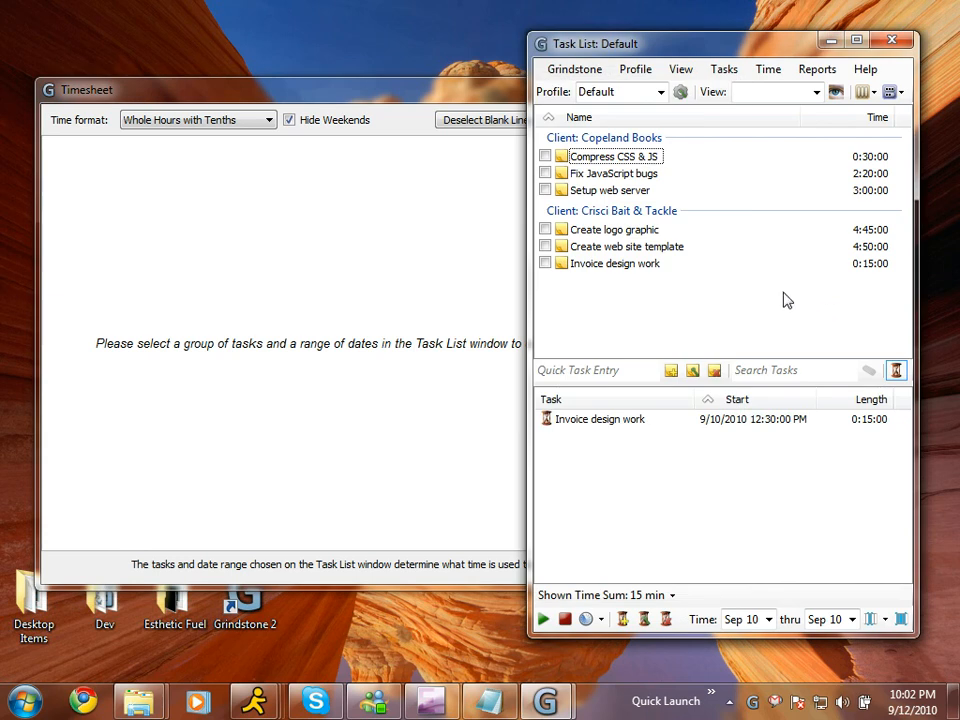
Include all six tasks so the timesheet shows Fri Sep 10 hours, then begin picking the start date
click(614, 156)
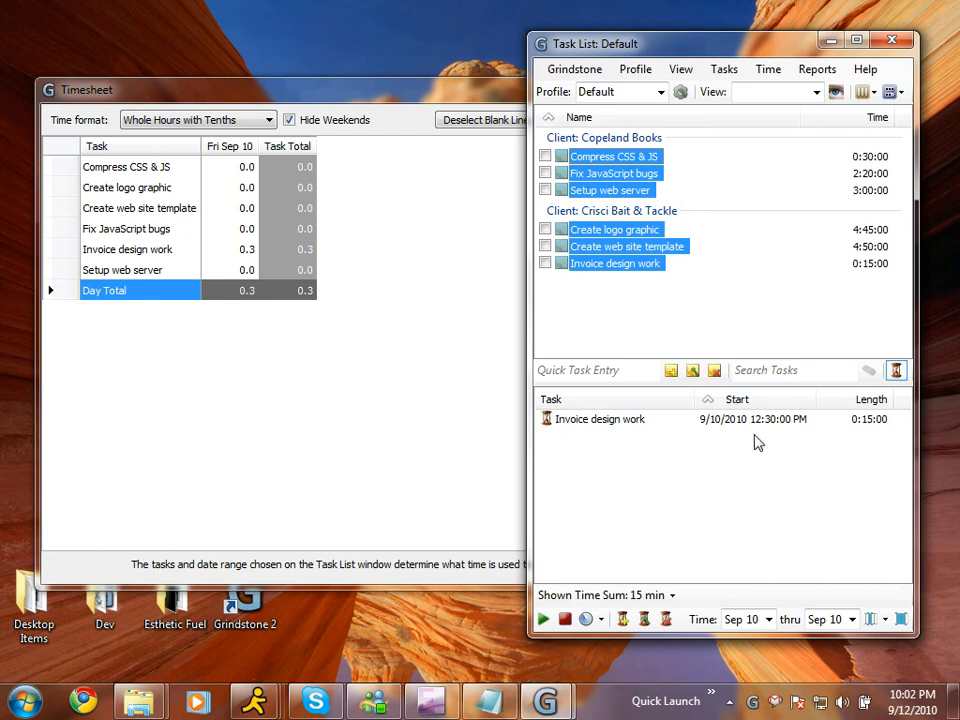
click(768, 620)
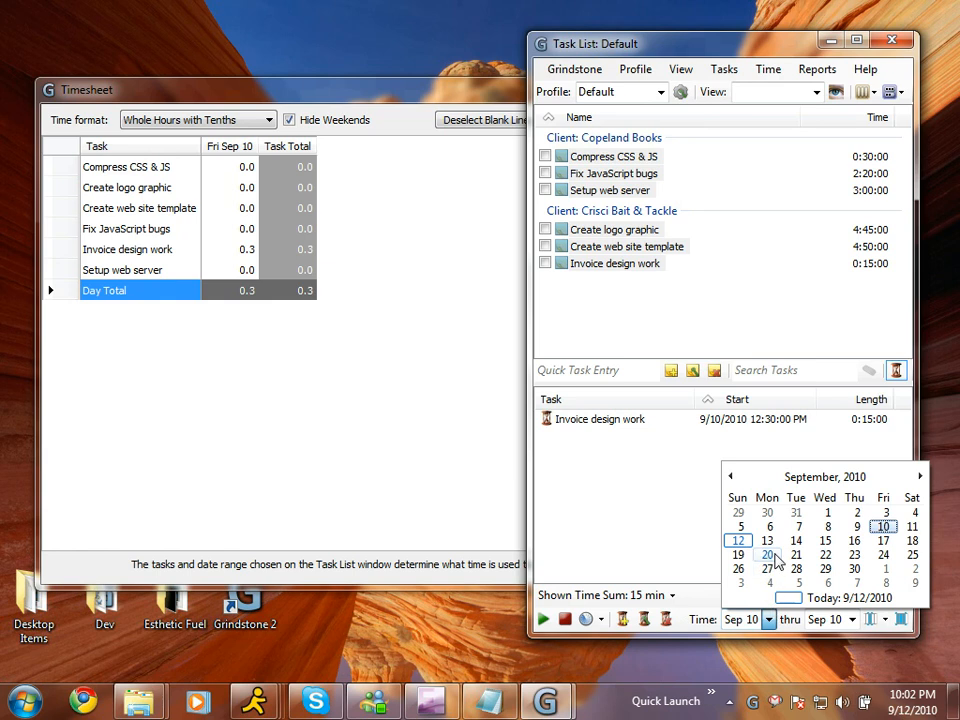